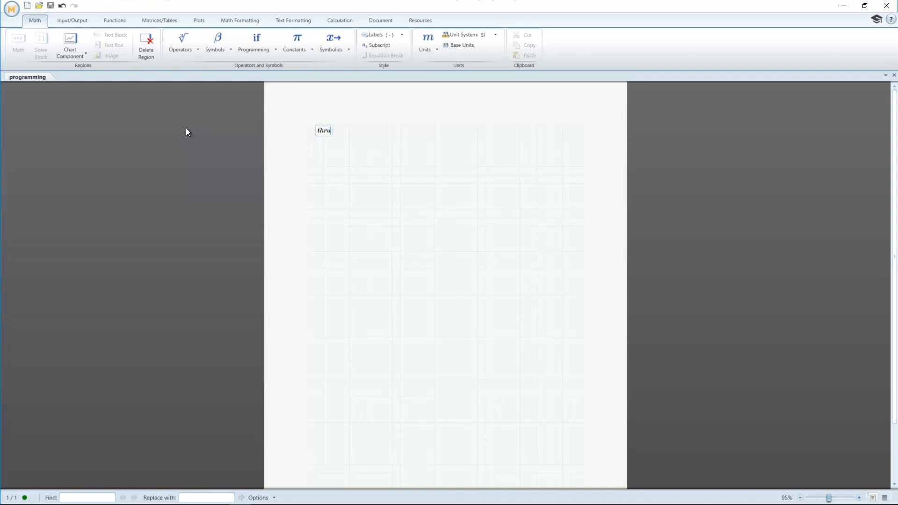
# Build thrust(t) with if/else-if/else branches returning 100 (0≤t<5), 80 (5≤t<20), else 0
pyautogui.write('st(t)')
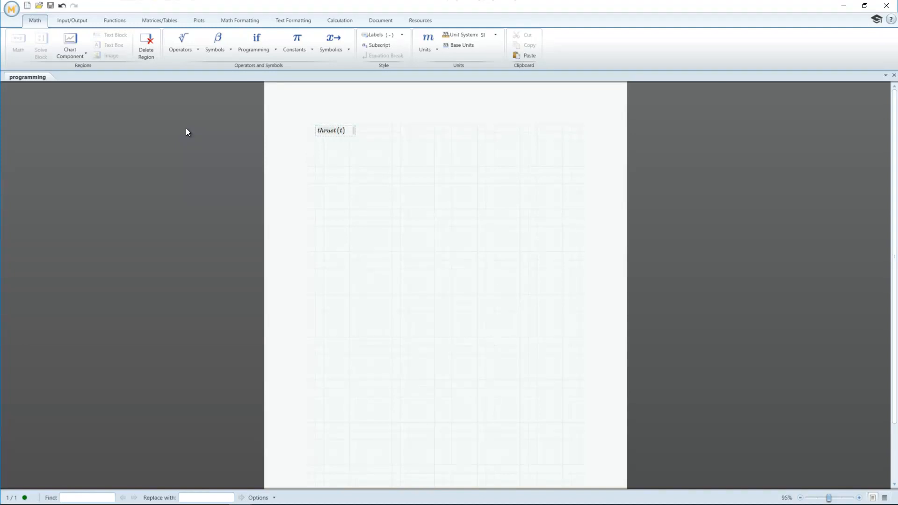
pyautogui.click(254, 41)
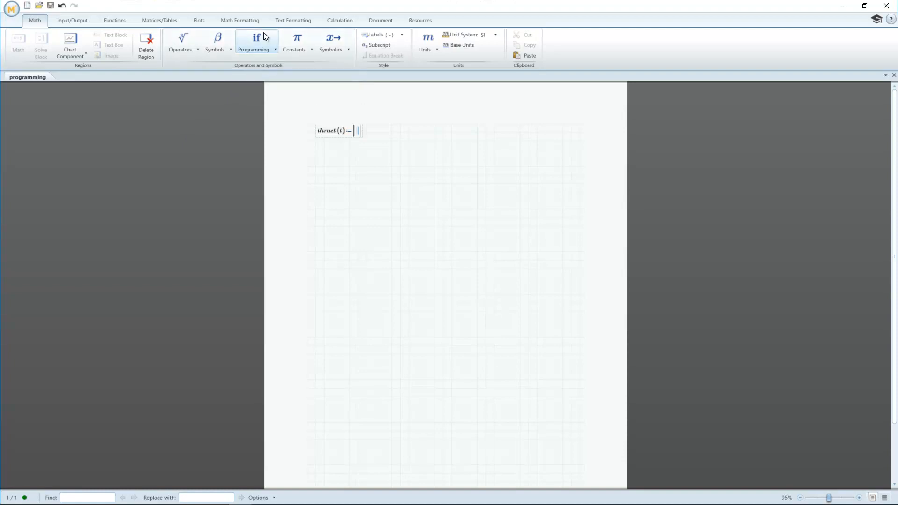
pyautogui.click(254, 42)
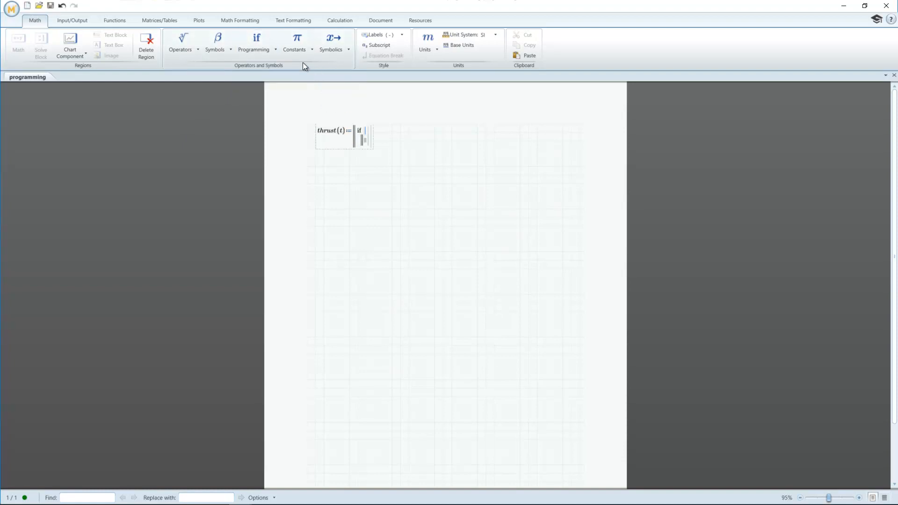
pyautogui.moveTo(181, 43)
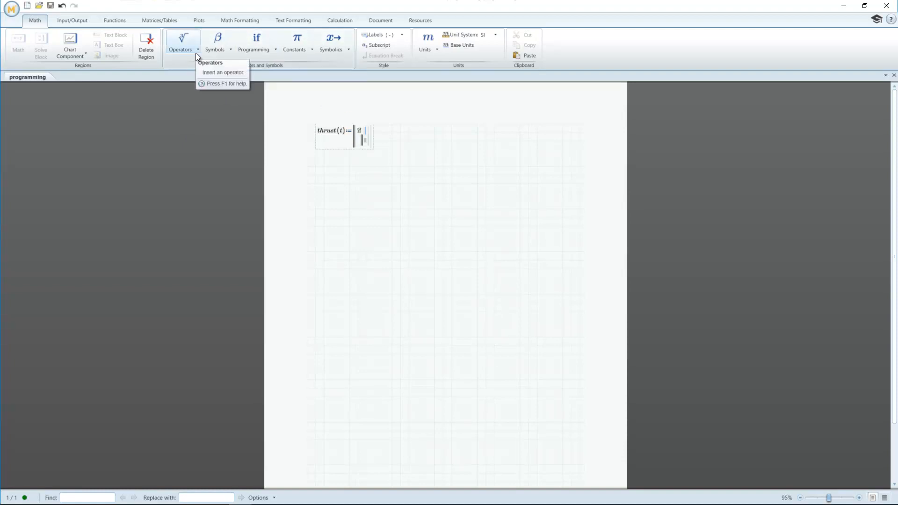
pyautogui.click(181, 42)
pyautogui.write(' 0≤t')
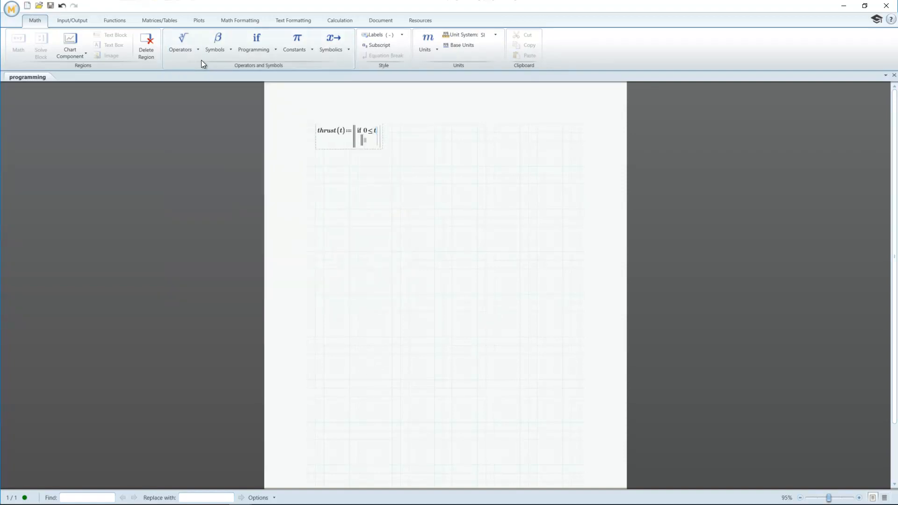
pyautogui.write('< 5')
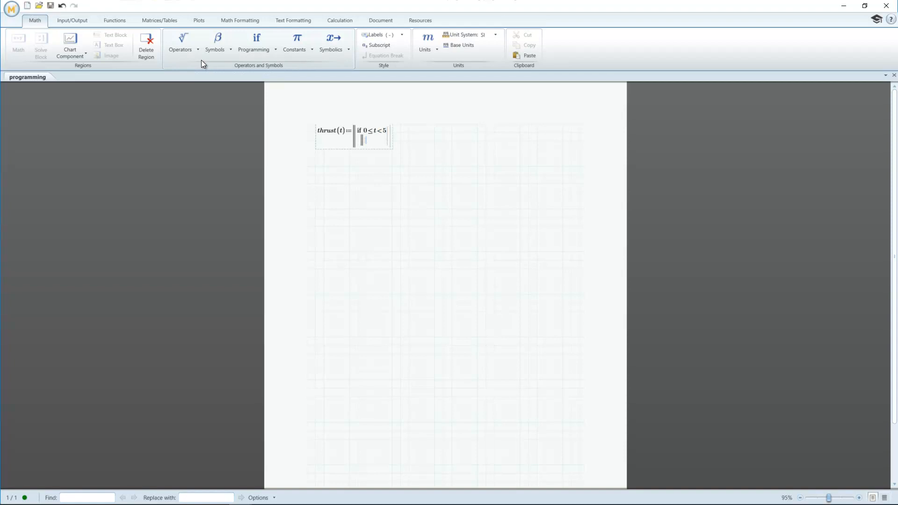
pyautogui.write('100')
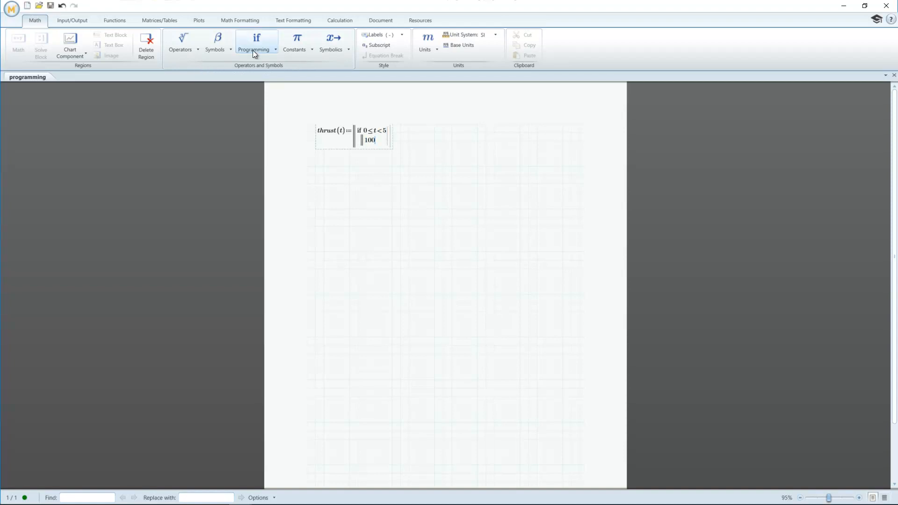
pyautogui.moveTo(253, 43)
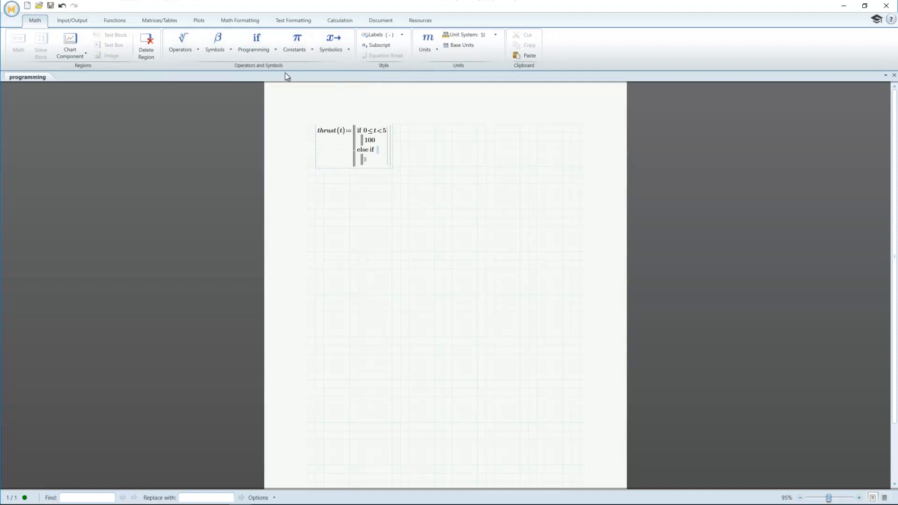
pyautogui.write('5≤t<2')
pyautogui.click(366, 159)
pyautogui.write('8')
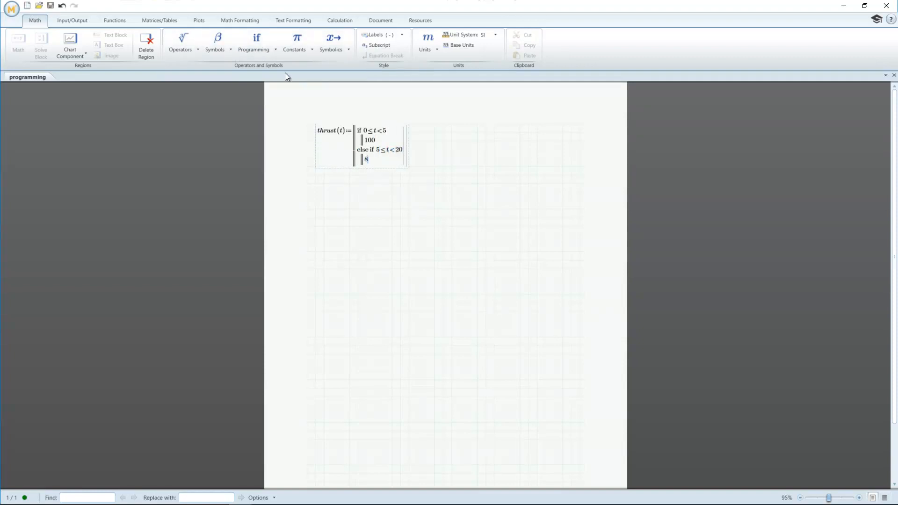
pyautogui.write('0')
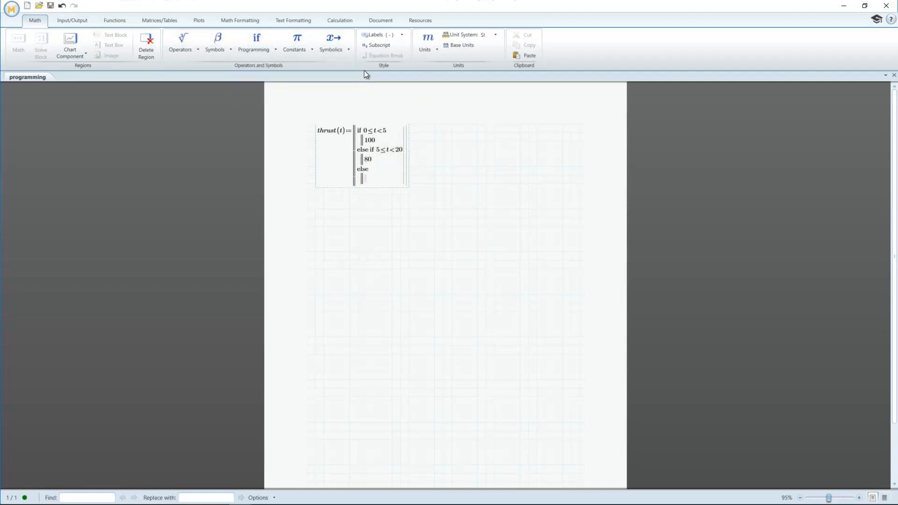
pyautogui.write('0')
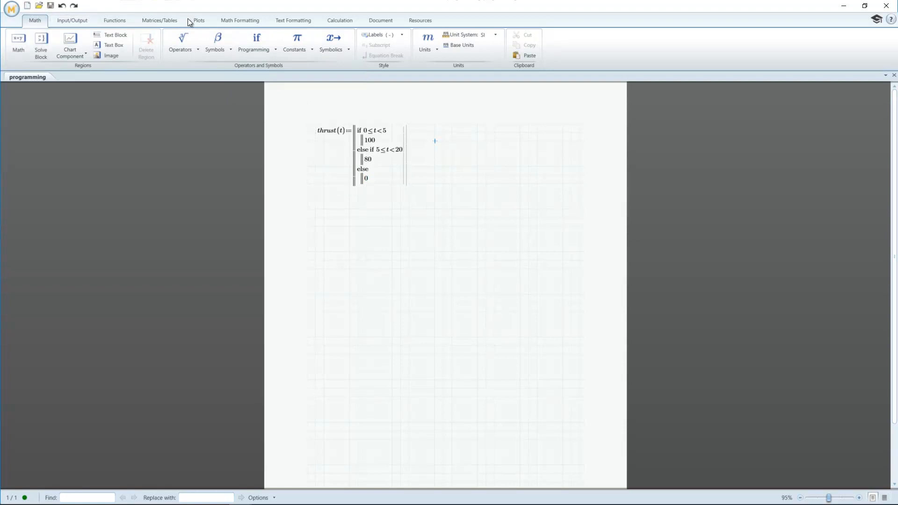
# Insert an XY plot of thrust(t) versus t showing the stepped profile
pyautogui.click(198, 20)
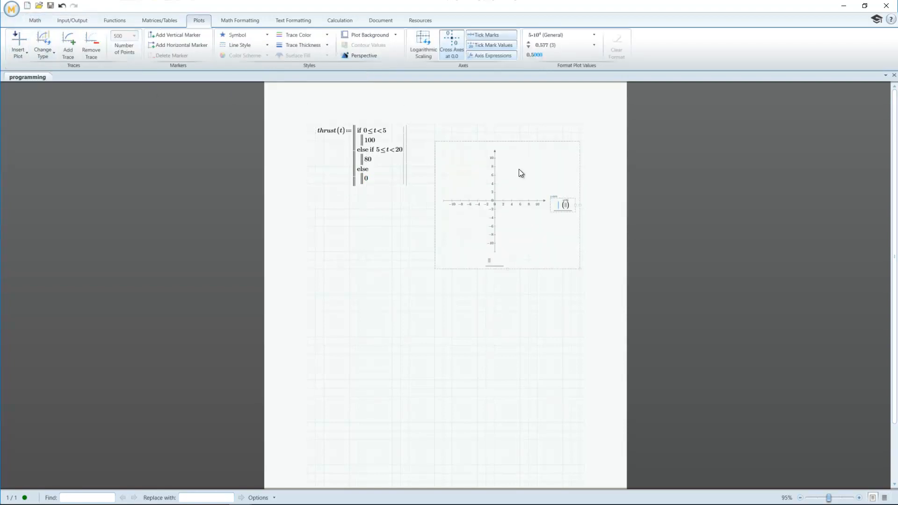
pyautogui.write('thrust(t')
pyautogui.write('factorial(n) :=')
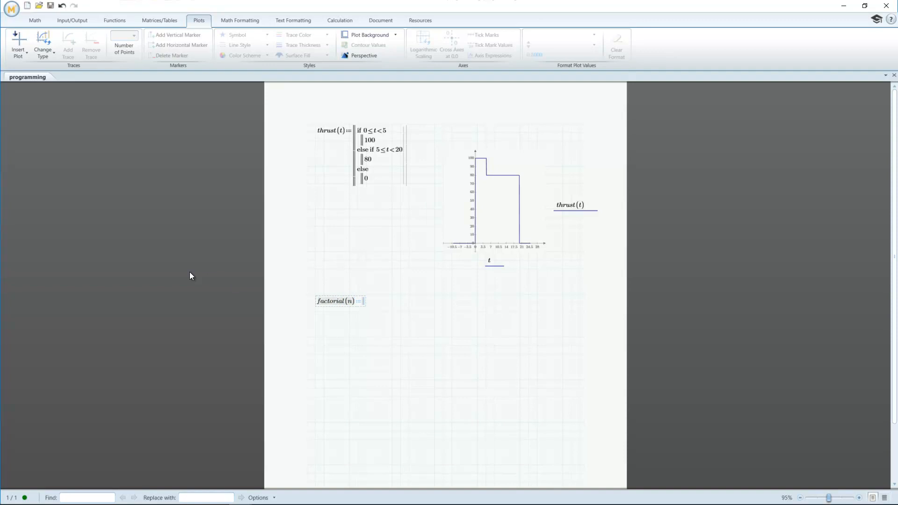
# Program factorial(n) as 1 if n=1, else n·factorial(n−1), and evaluate factorial(6)=720
pyautogui.write('if n =')
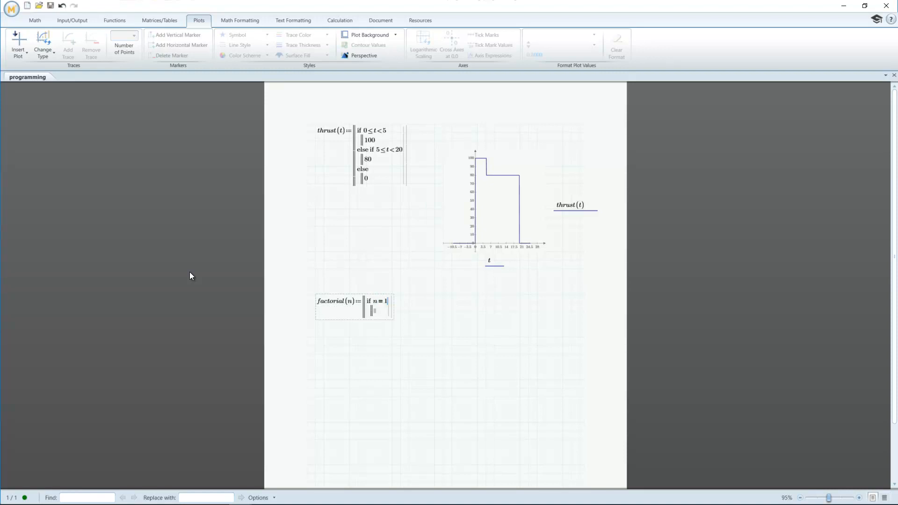
pyautogui.write('1')
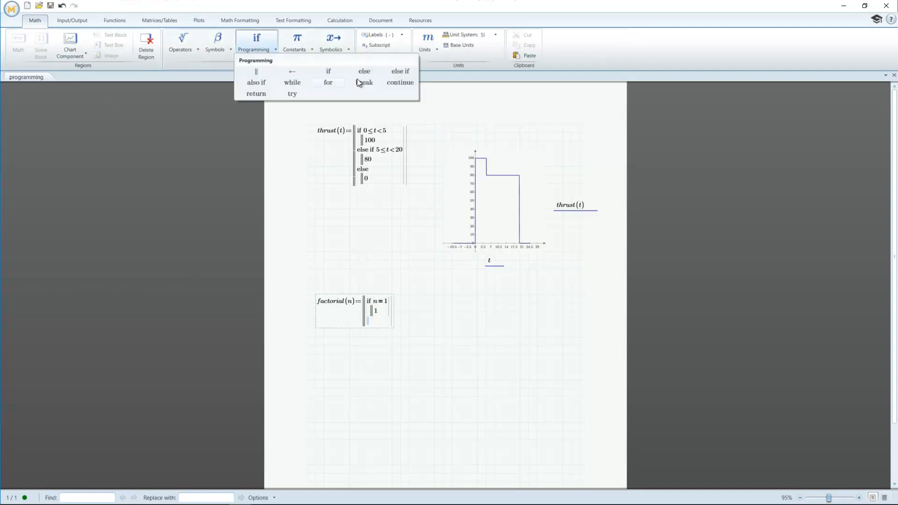
pyautogui.click(364, 71)
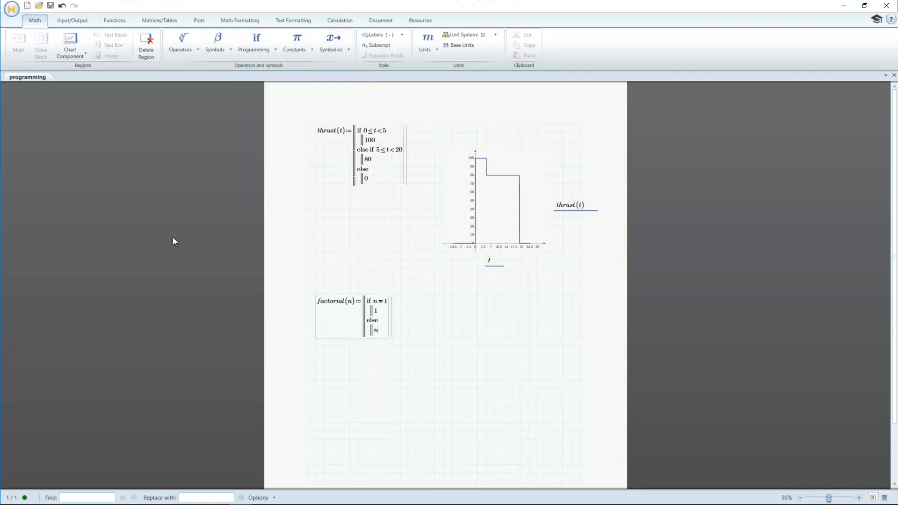
pyautogui.write('·factorial')
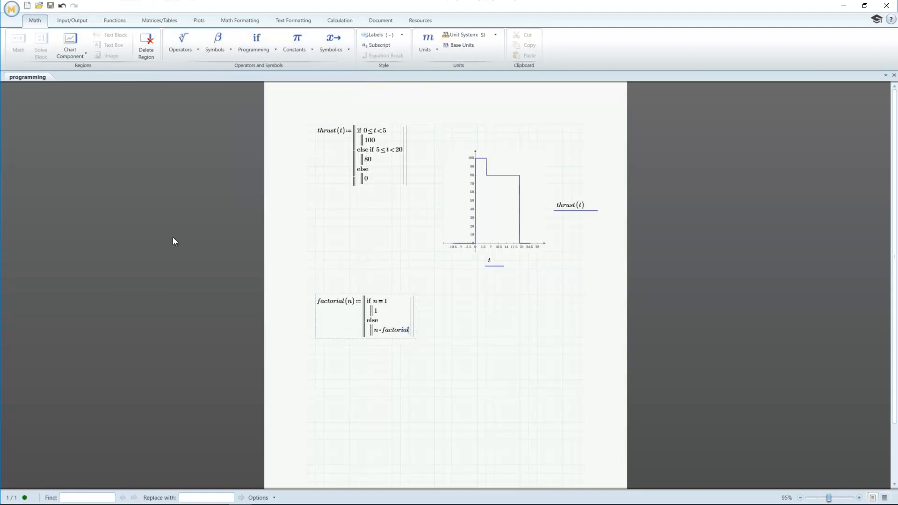
pyautogui.write('(n-1)')
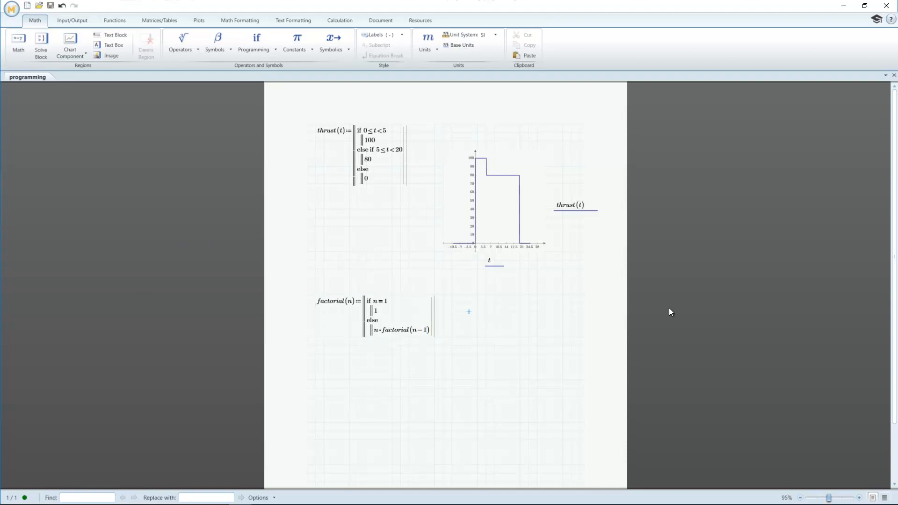
pyautogui.write('factorial')
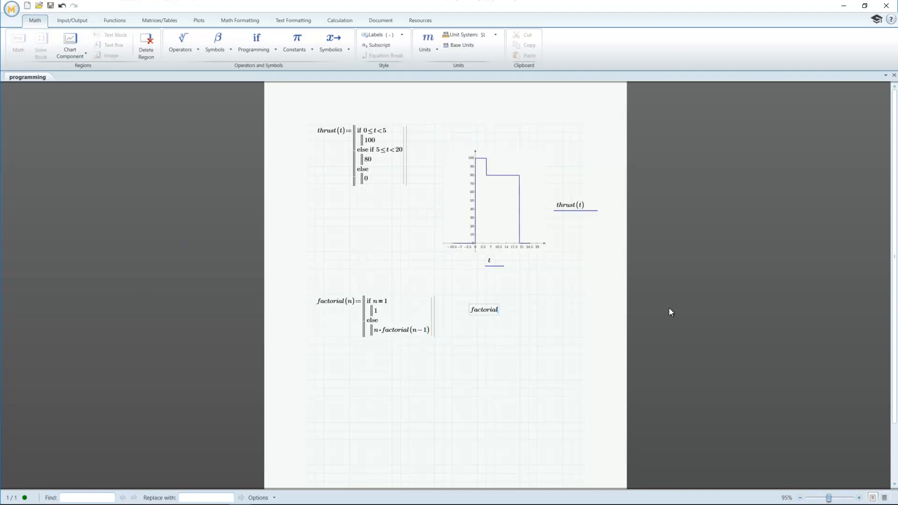
pyautogui.write('(6)=720')
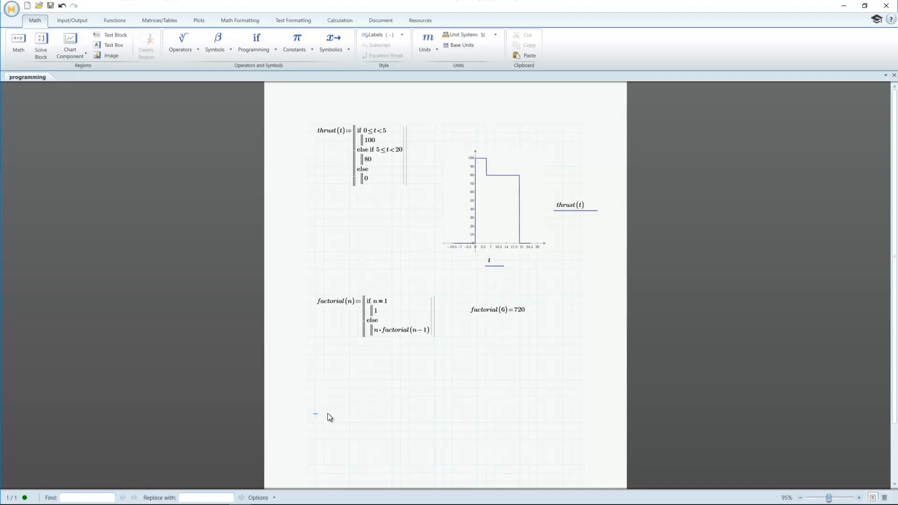
# Define ones(n) looping i over 0..n−1 with R_i←1, then return R
pyautogui.scroll(-3)
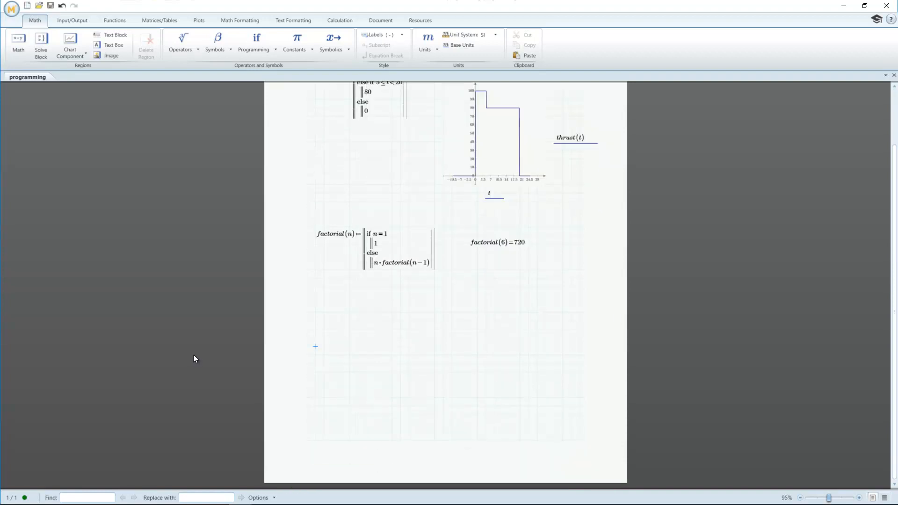
pyautogui.write('ones(n):= for ∈')
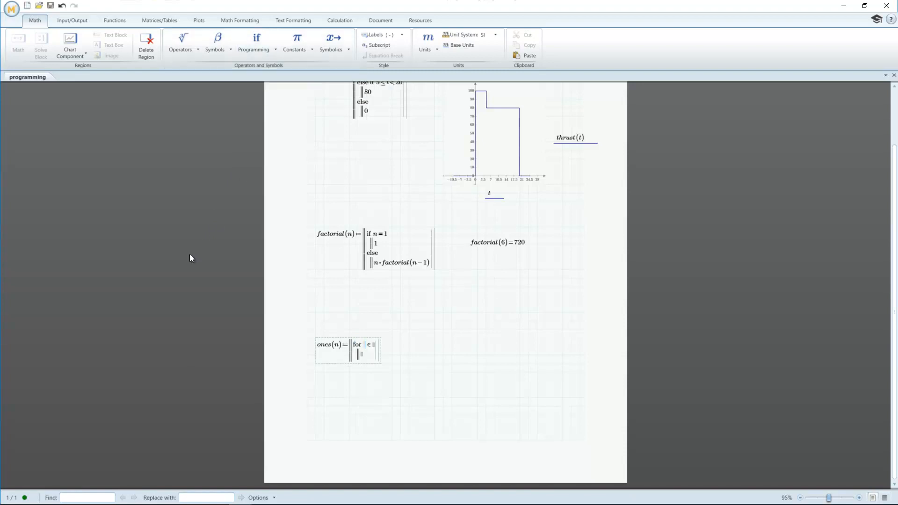
pyautogui.write('i')
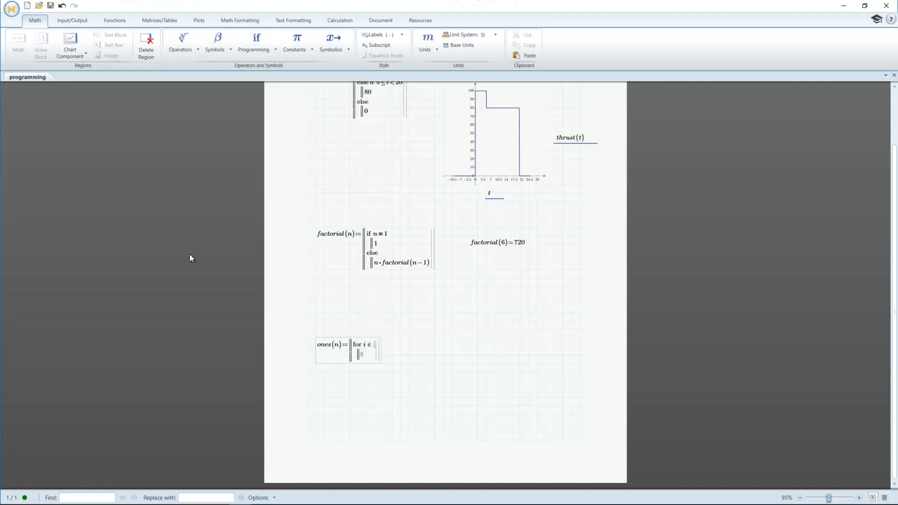
pyautogui.write('0..n-1')
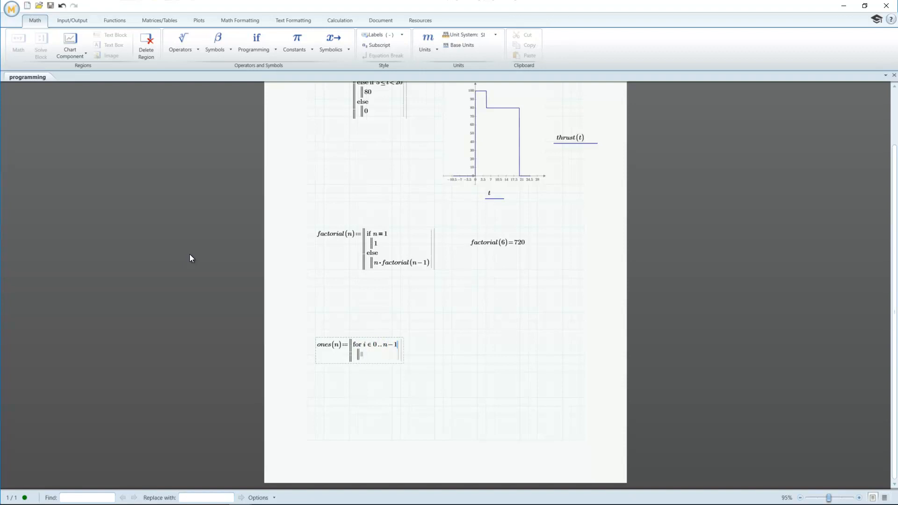
pyautogui.write('R ←')
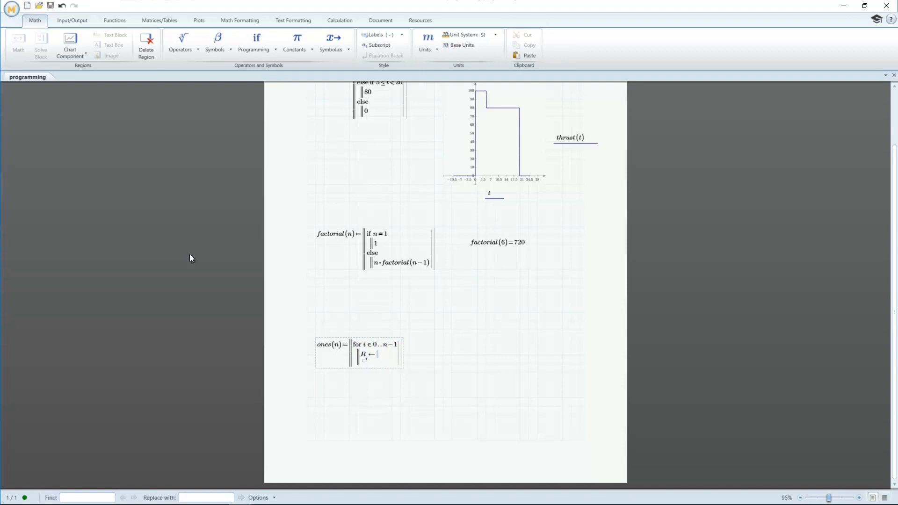
pyautogui.write('1')
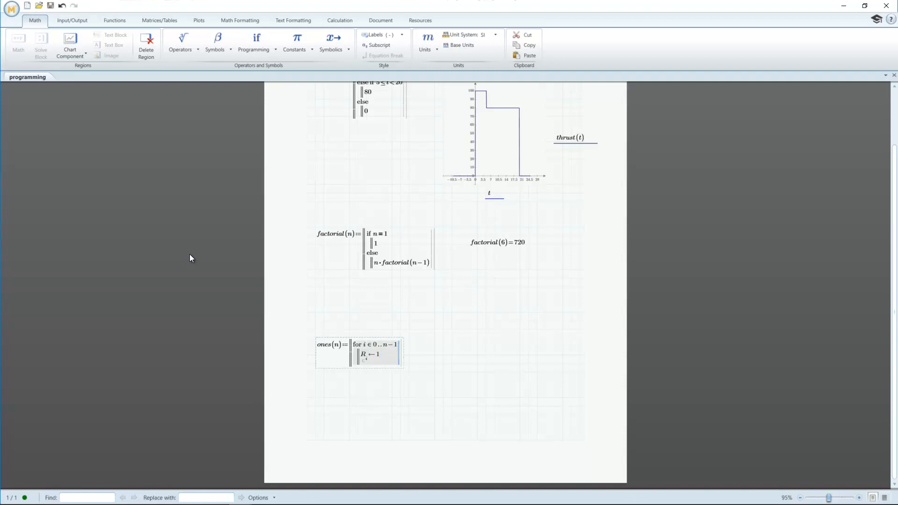
pyautogui.write('return R')
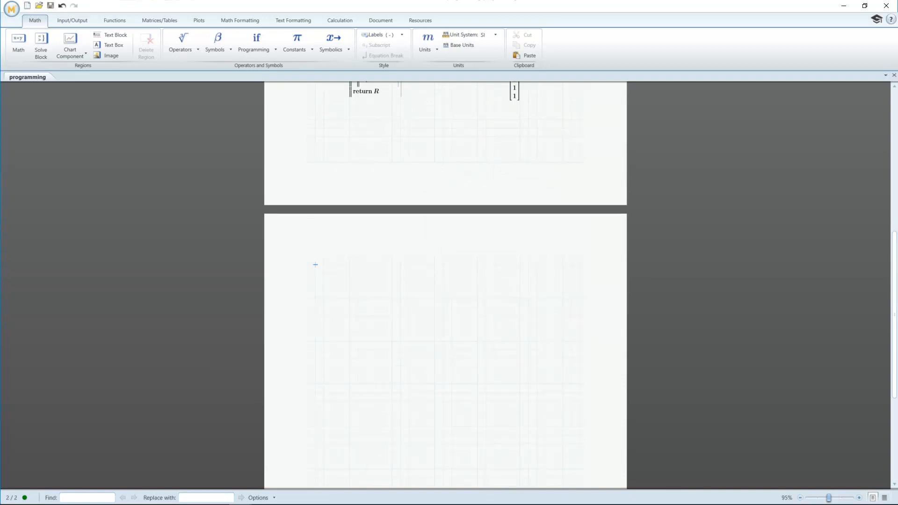
pyautogui.moveTo(195, 270)
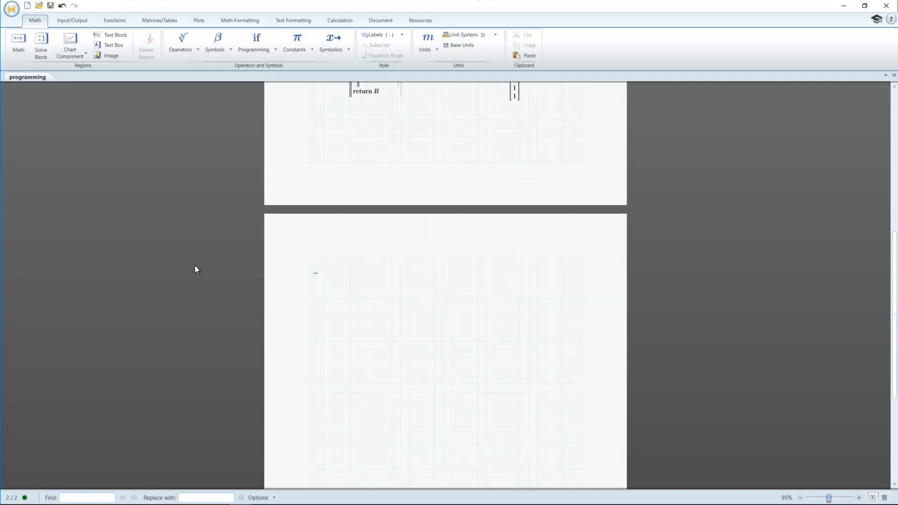
# Program threshold(t,V) with j←0, a while V_j<t loop incrementing j, returning [j; V_j]
pyautogui.write('threshold(t,V):=')
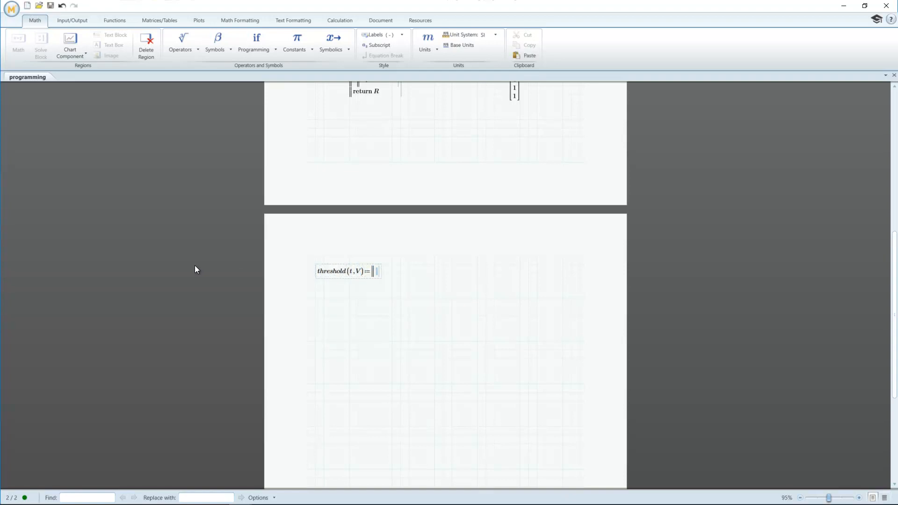
pyautogui.write('j:0')
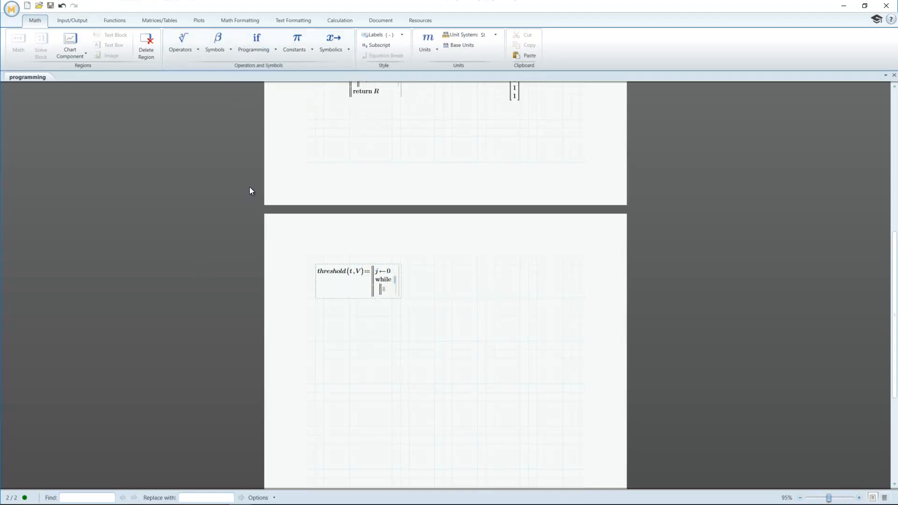
pyautogui.write('V')
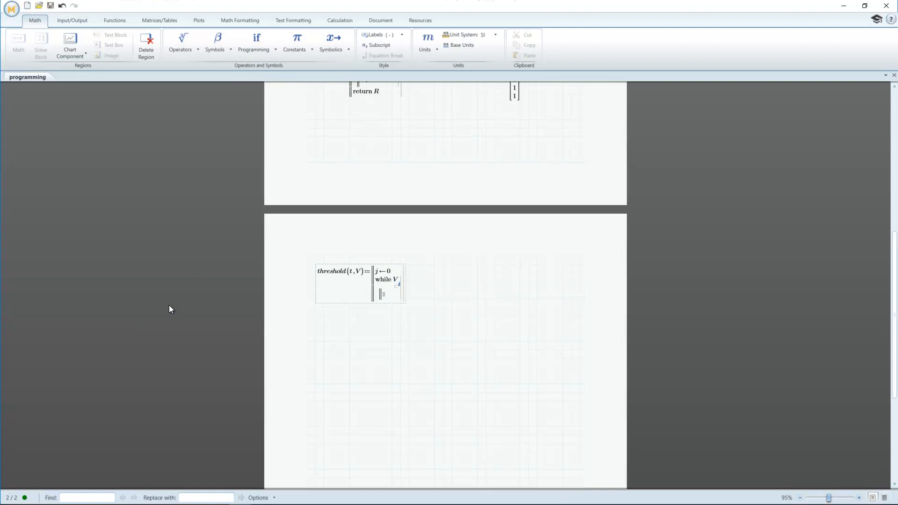
pyautogui.write('<')
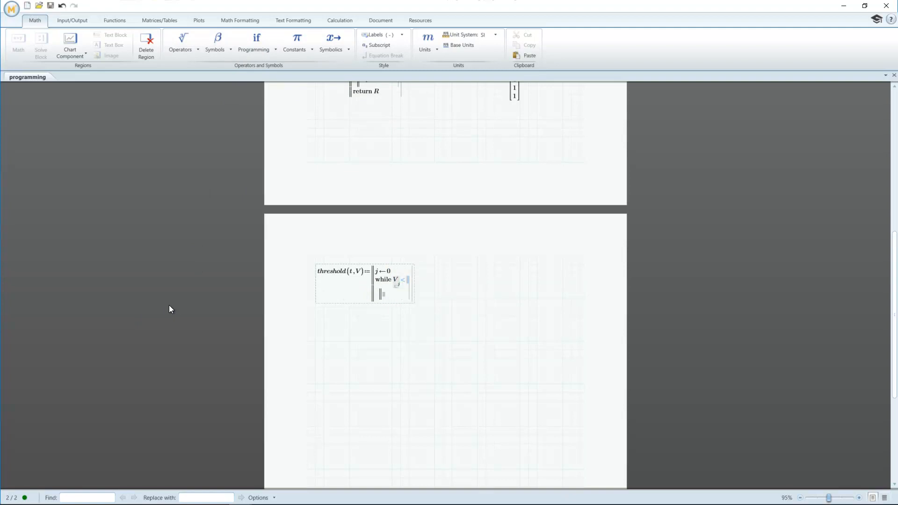
pyautogui.write('t')
pyautogui.click(393, 293)
pyautogui.write('j←j')
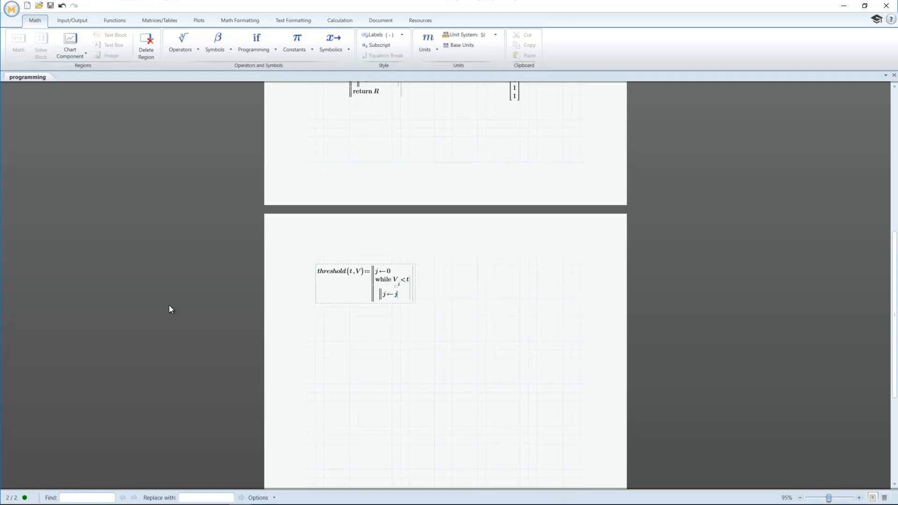
pyautogui.write('+1')
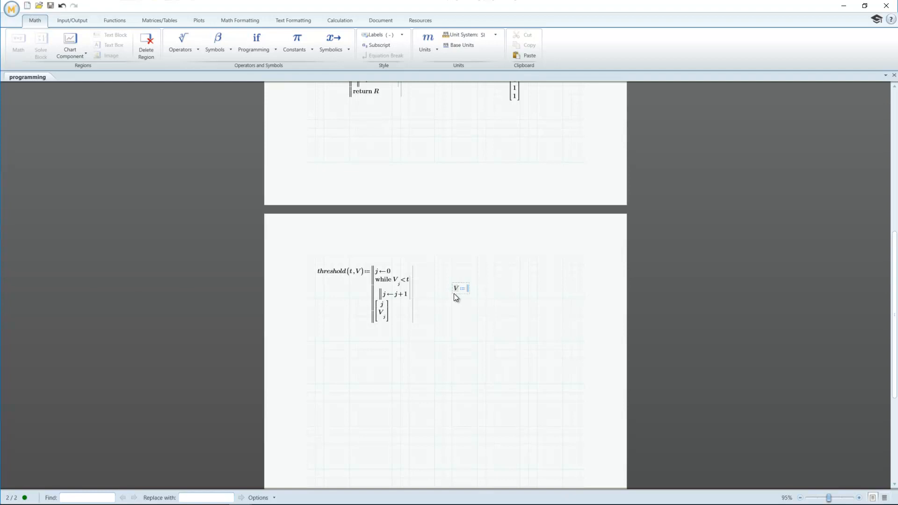
# Enter V=[1.69, 4.27, 6.23, 3.55, 8.99] and t:=5, then evaluate threshold(t,V)=[2; 6.23]
pyautogui.write('1.69 4.27 6.23 3.55 8.99]')
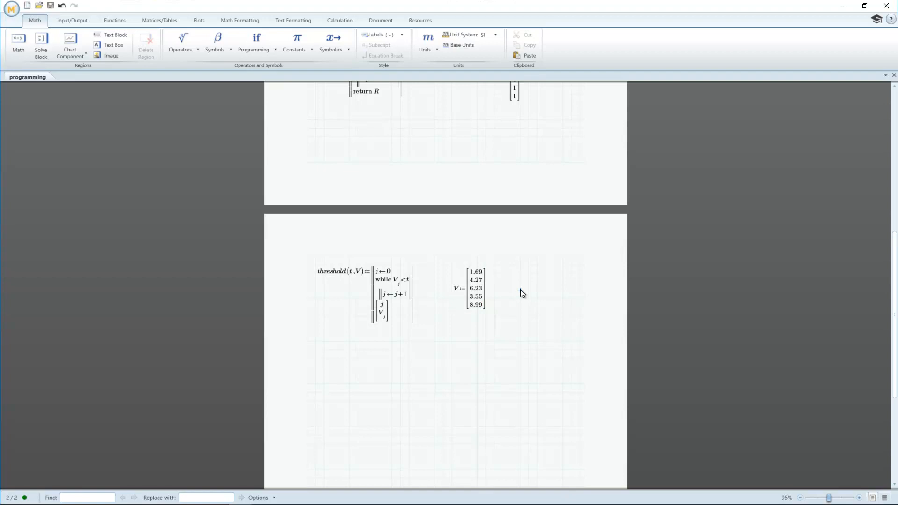
pyautogui.write('t:=5')
pyautogui.write('threshold(t,V)=')
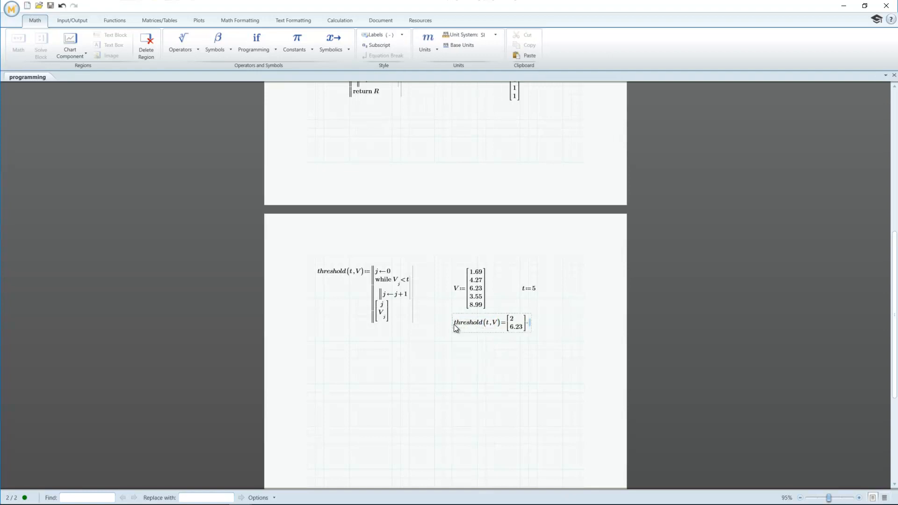
pyautogui.moveTo(269, 359)
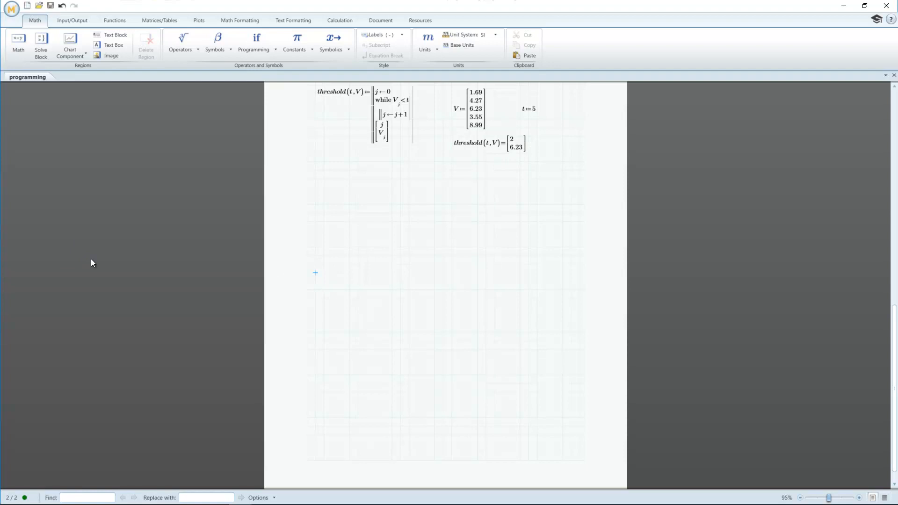
# Start pi_finder(n) with bin←0 and a for loop over j in 1..n
pyautogui.write('pi_finder')
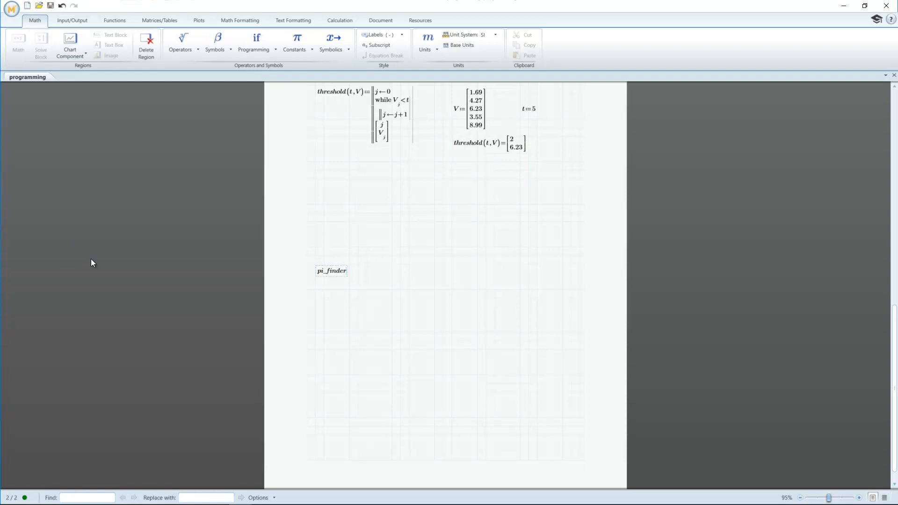
pyautogui.write('(n):=‖')
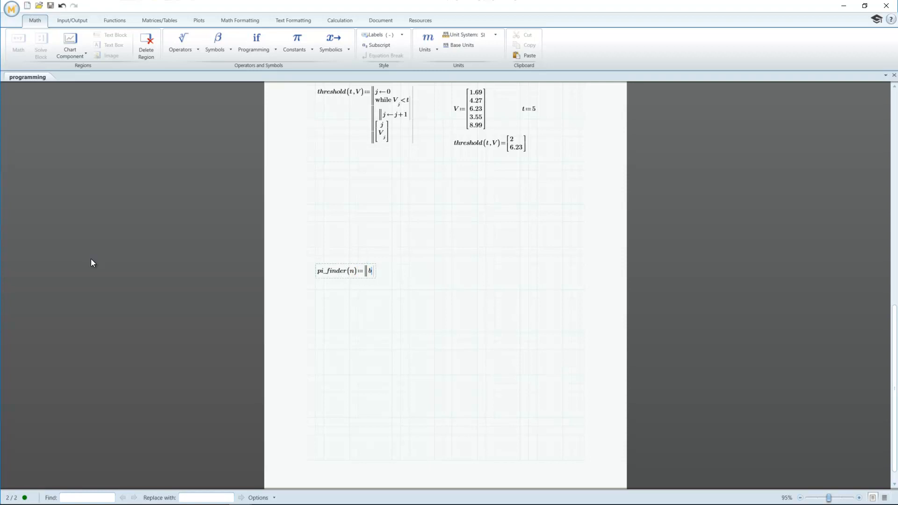
pyautogui.write('bin←0')
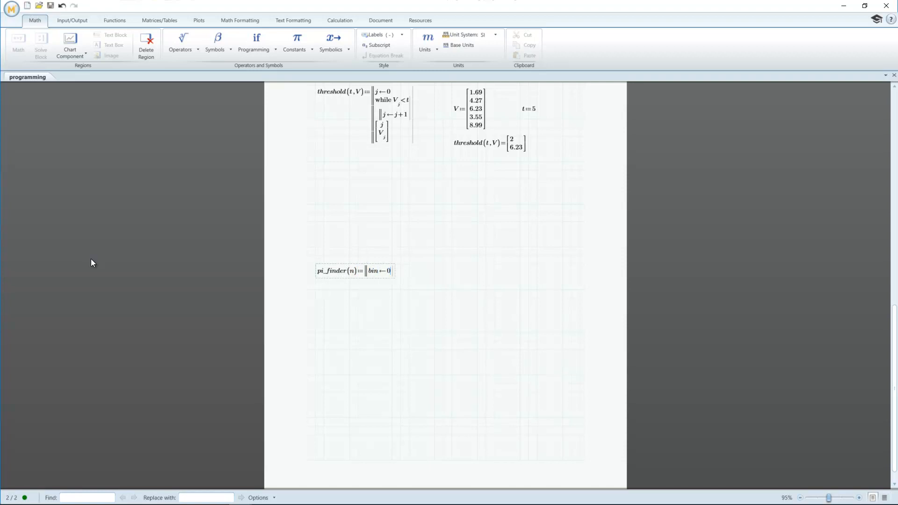
pyautogui.click(253, 43)
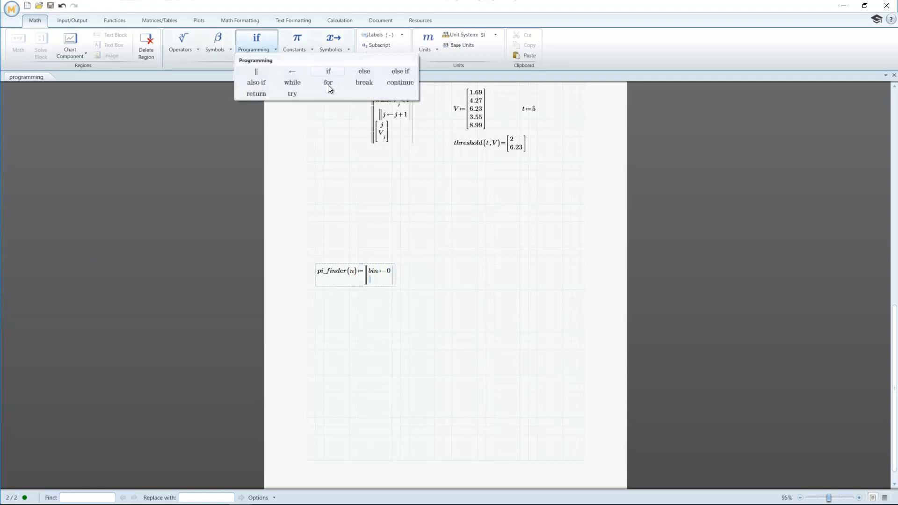
pyautogui.click(328, 82)
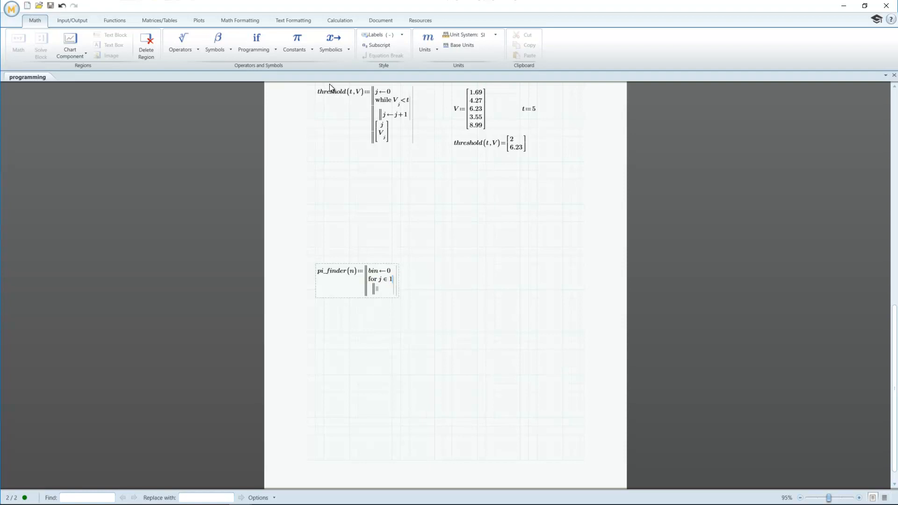
pyautogui.write('..n')
pyautogui.click(378, 289)
pyautogui.write('x←')
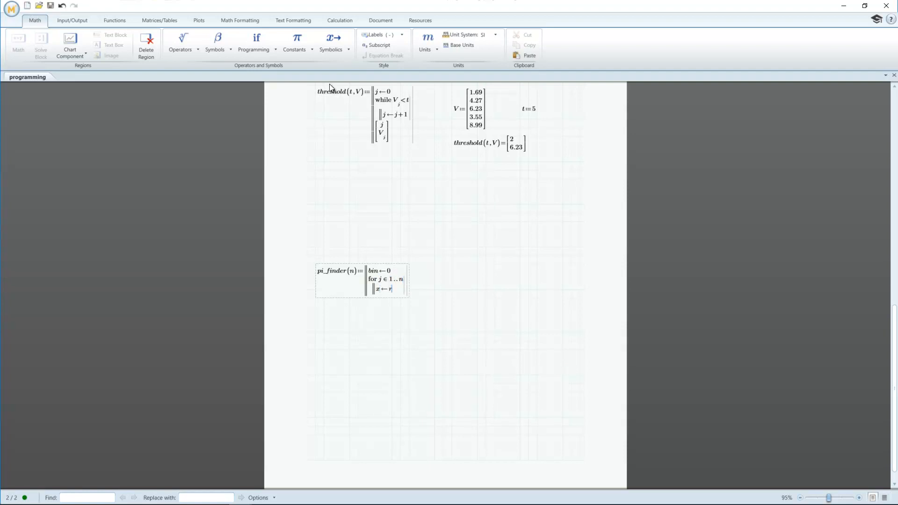
# Add x←rnd(2), y←rnd(2), bin←bin+1 when (x−1)²+(y−1)²<1, then ratio←bin/n
pyautogui.write('rnd(2)')
pyautogui.write('y')
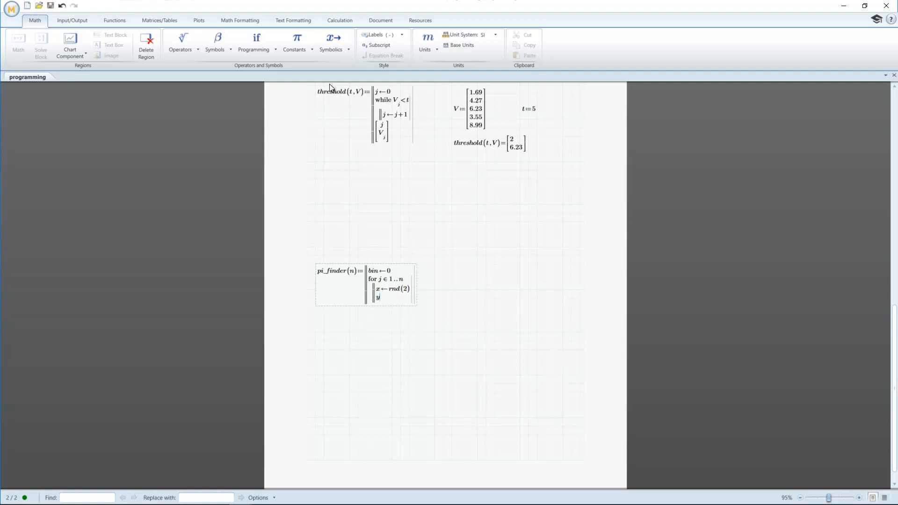
pyautogui.write('←rnd(2)')
pyautogui.write('if (x−1')
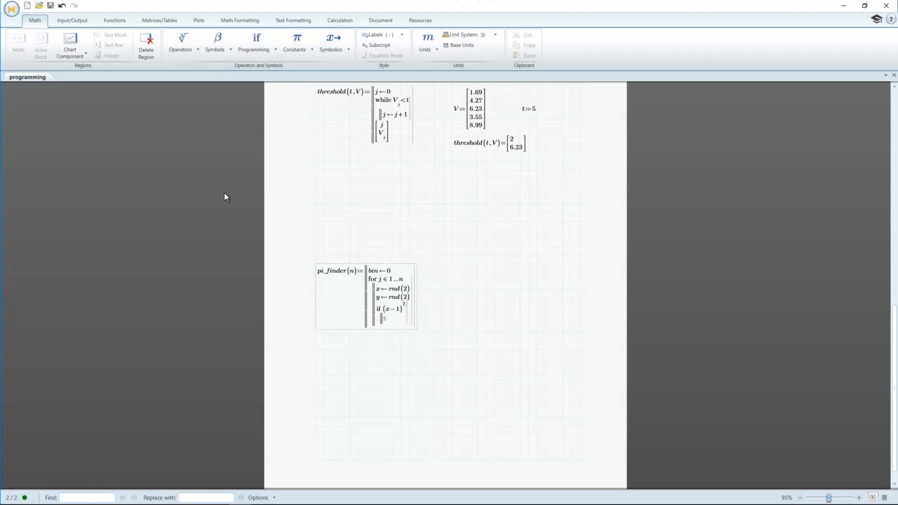
pyautogui.write('+(y−1)^2')
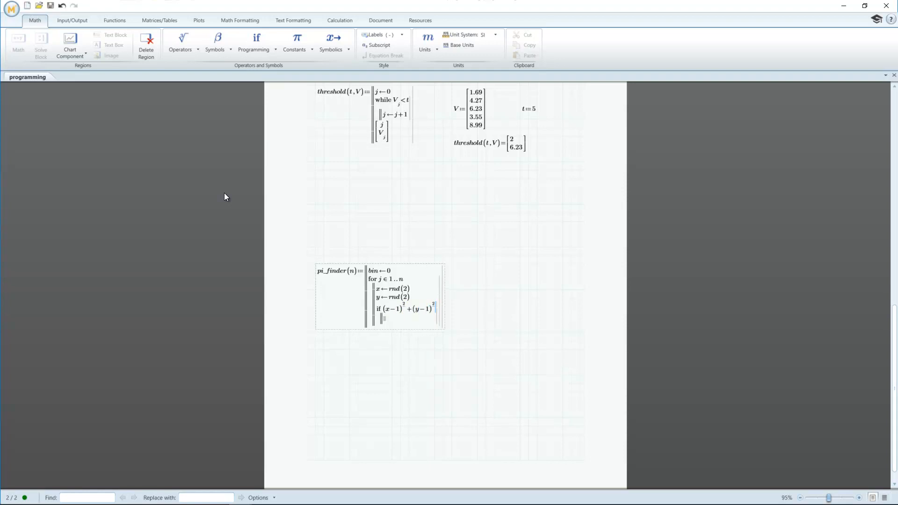
pyautogui.write('<1')
pyautogui.click(385, 318)
pyautogui.write('bin←b')
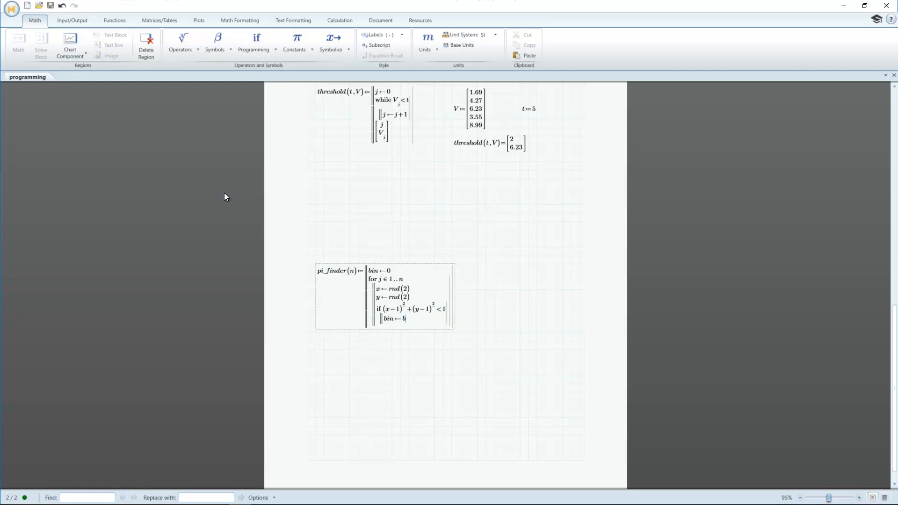
pyautogui.write('in+1')
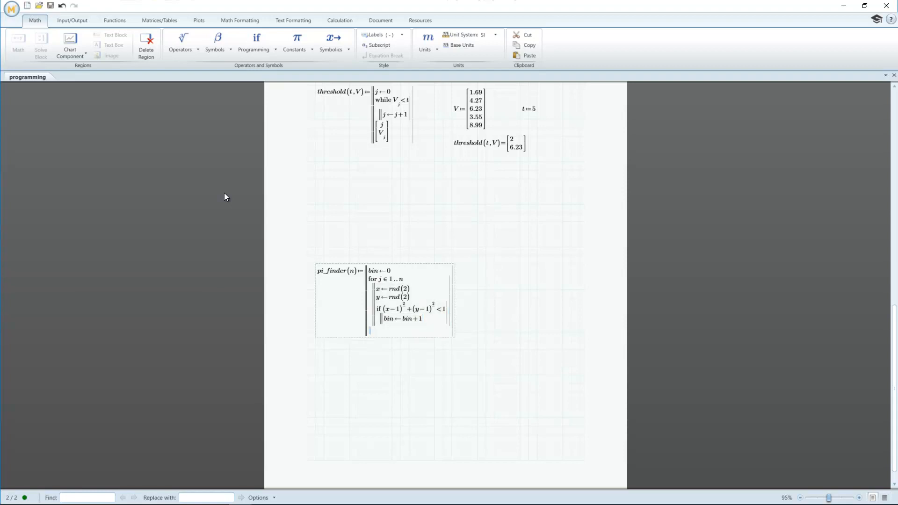
pyautogui.write('ratio←')
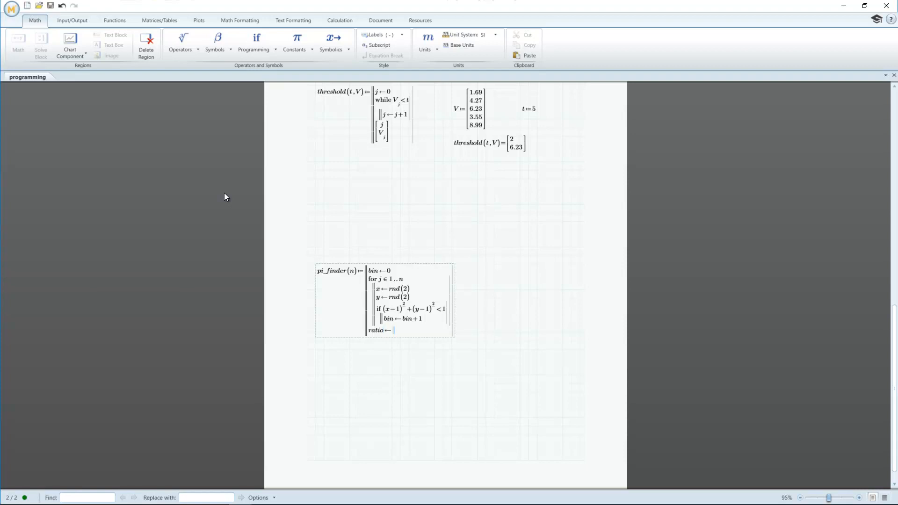
pyautogui.write('bin/')
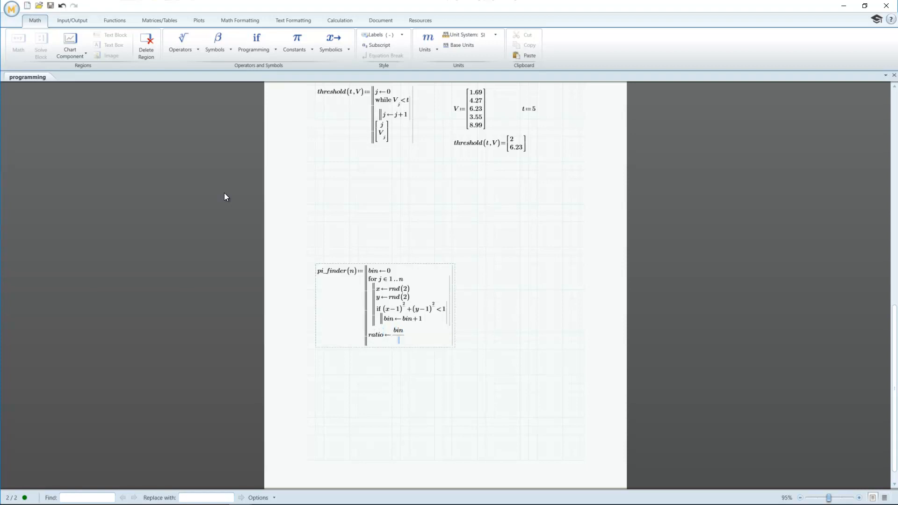
pyautogui.write('n')
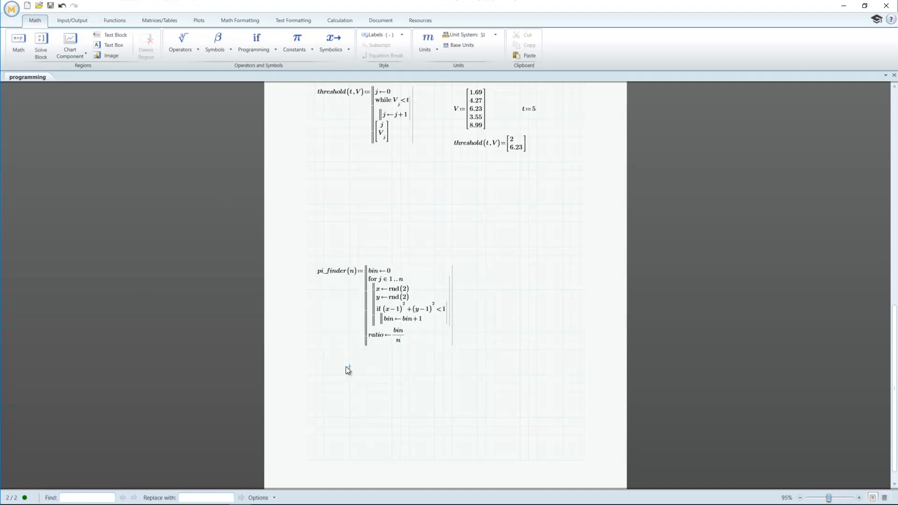
# Compute A_circle=π·1²=3.142, A_square=2·2=4, and exact=A_circle/A_square=0.785
pyautogui.click(347, 367)
pyautogui.write('A_circle:=π')
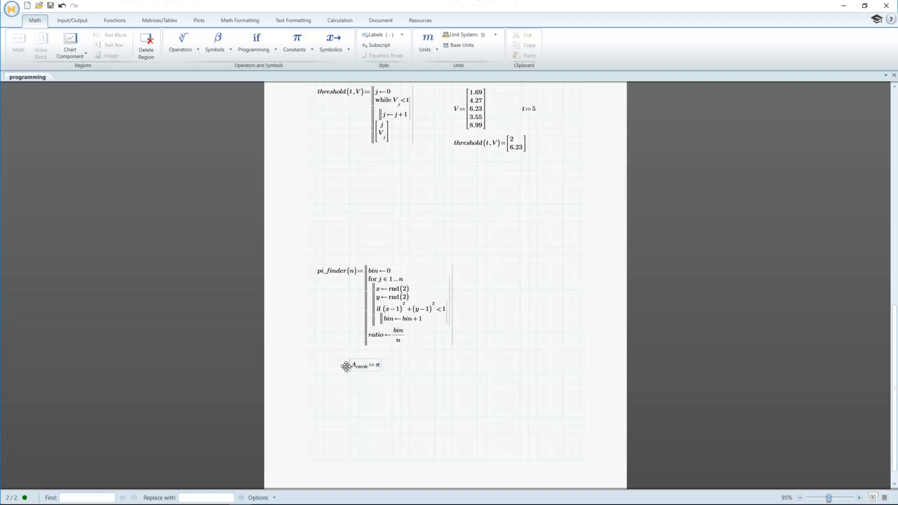
pyautogui.write('1^2=3.142')
pyautogui.write('A')
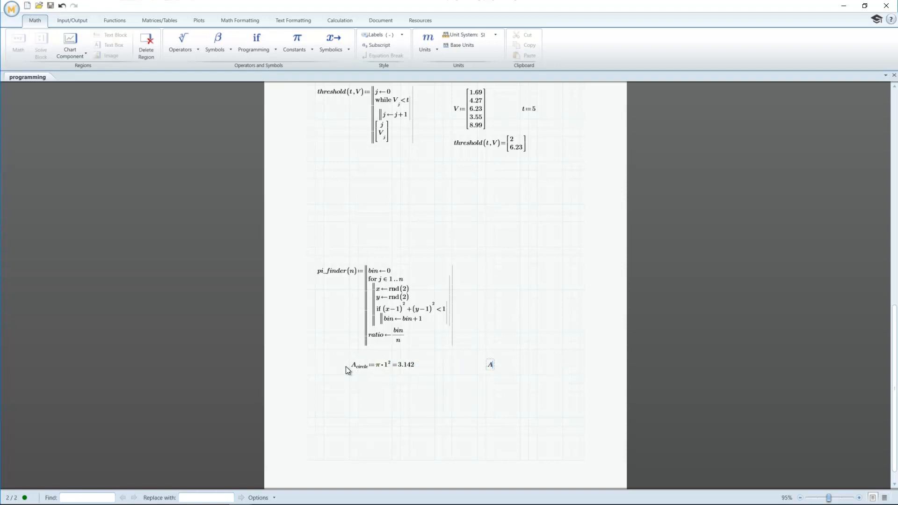
pyautogui.write('square:=2·2=4')
pyautogui.write('exact')
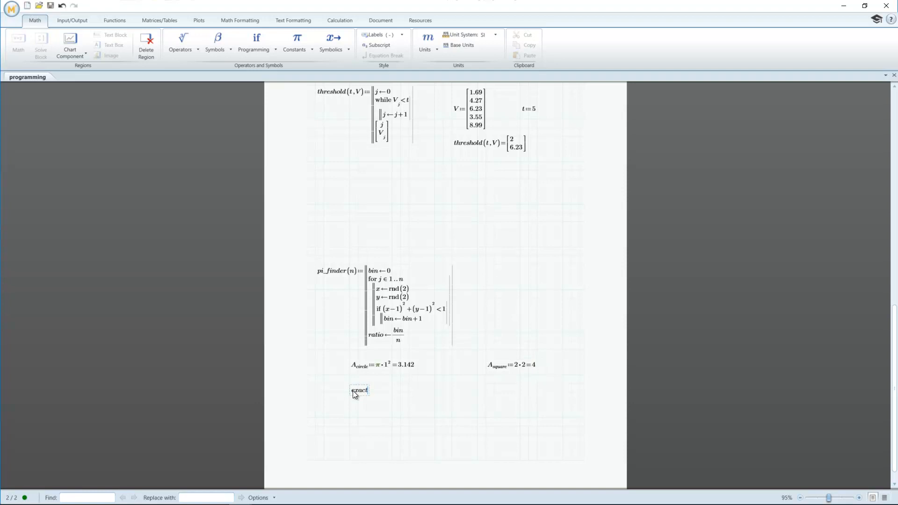
pyautogui.write(':=A_circle')
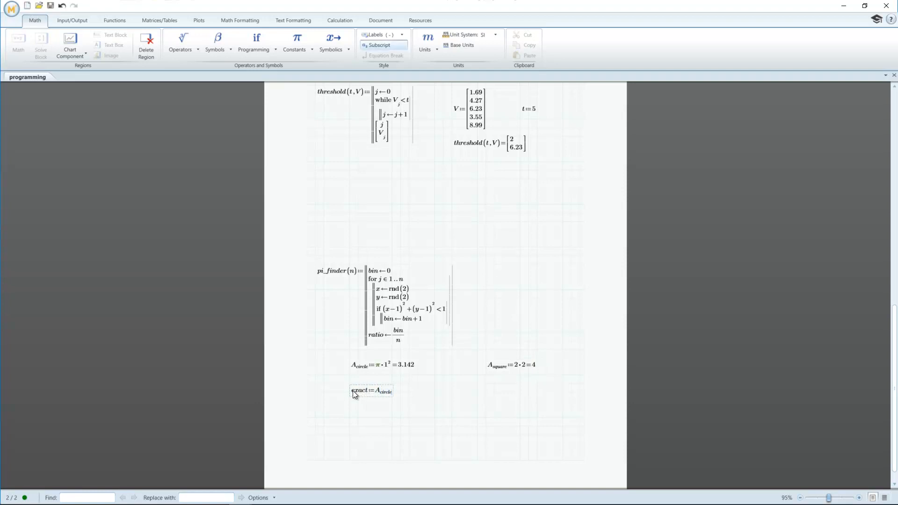
pyautogui.write('/A_square=0.785')
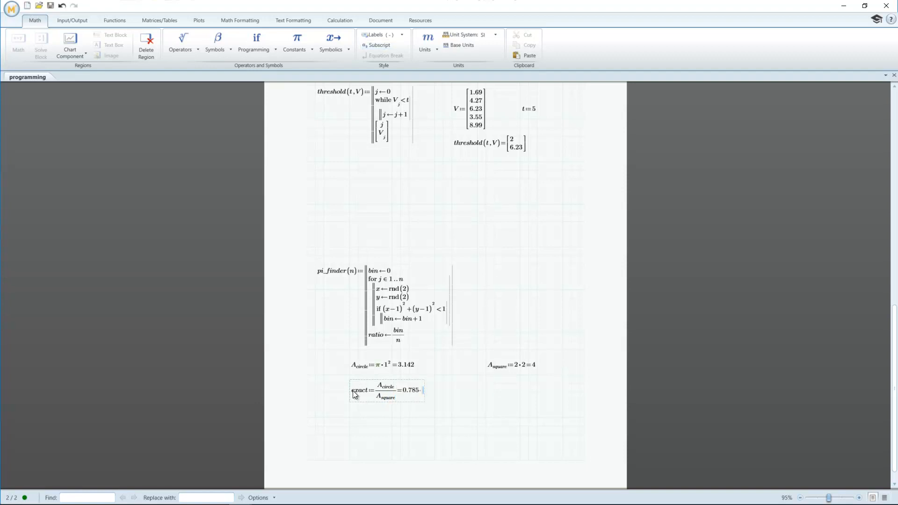
pyautogui.click(498, 276)
pyautogui.write('N:=')
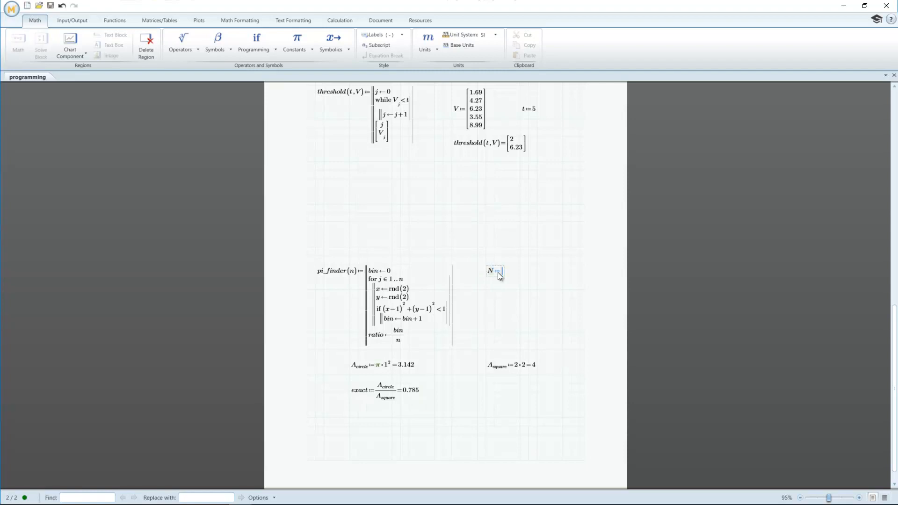
# Set N:=700 and j:=0..9, and list try_j=pi_finder(N) ten estimates
pyautogui.write('700')
pyautogui.write('try_j')
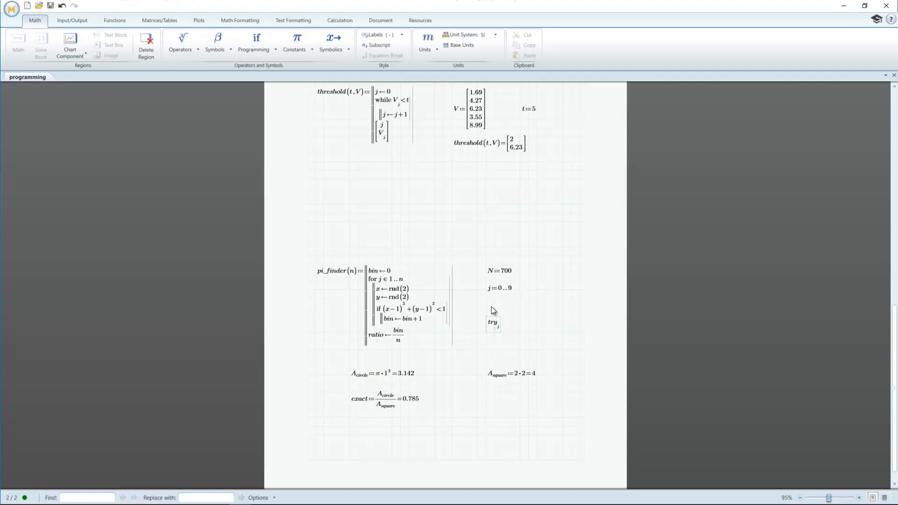
pyautogui.write('pi_finder(N)=')
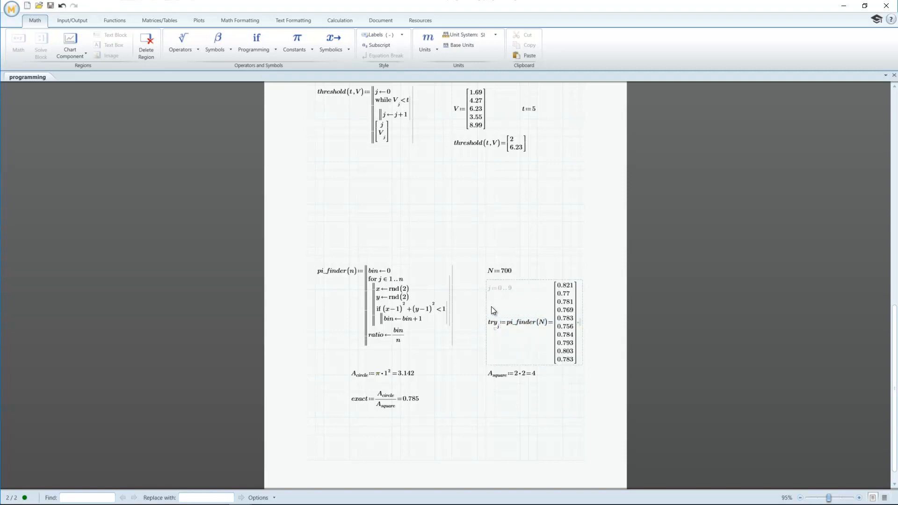
pyautogui.click(524, 395)
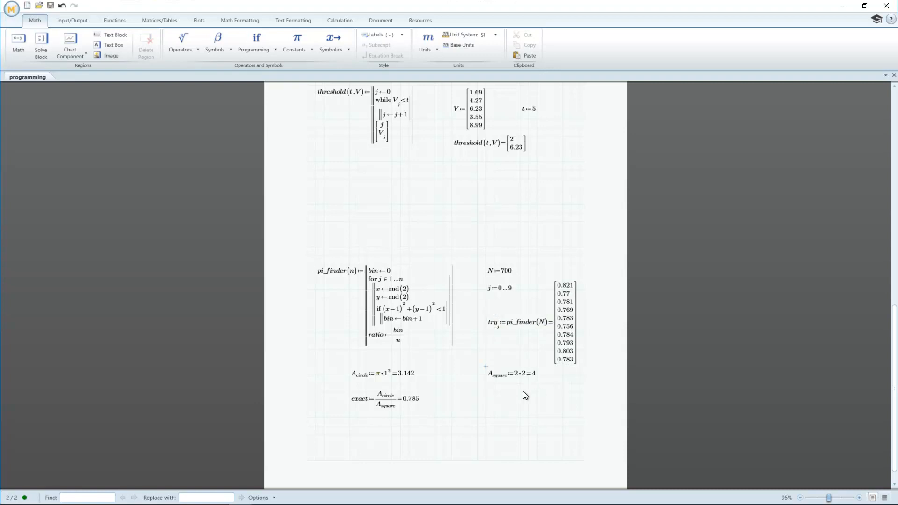
# Define guess:=Σ try_j / length(try), evaluating to 0.784
pyautogui.write('guess')
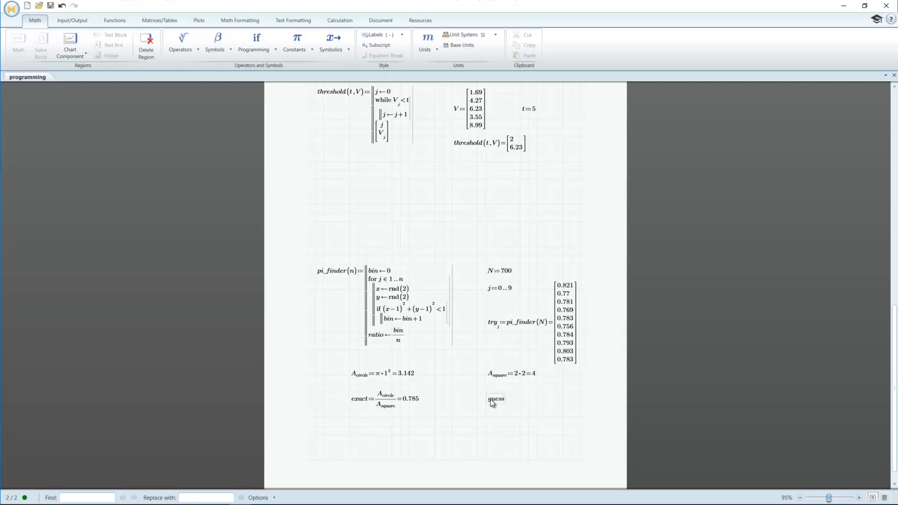
pyautogui.click(215, 41)
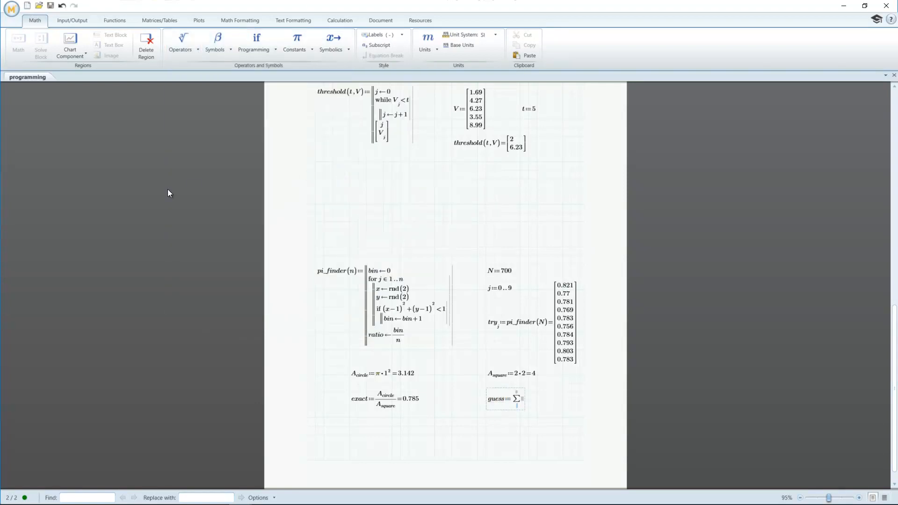
pyautogui.write('try_j/length(')
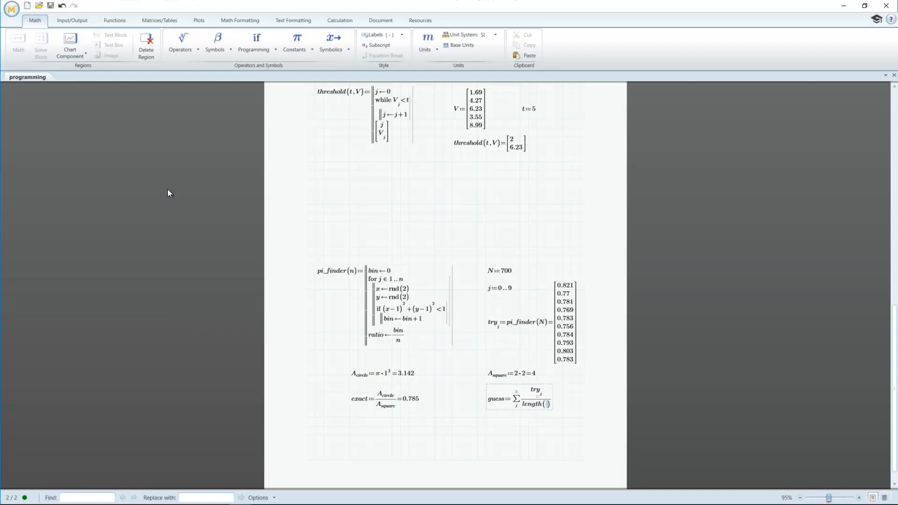
pyautogui.write('try')
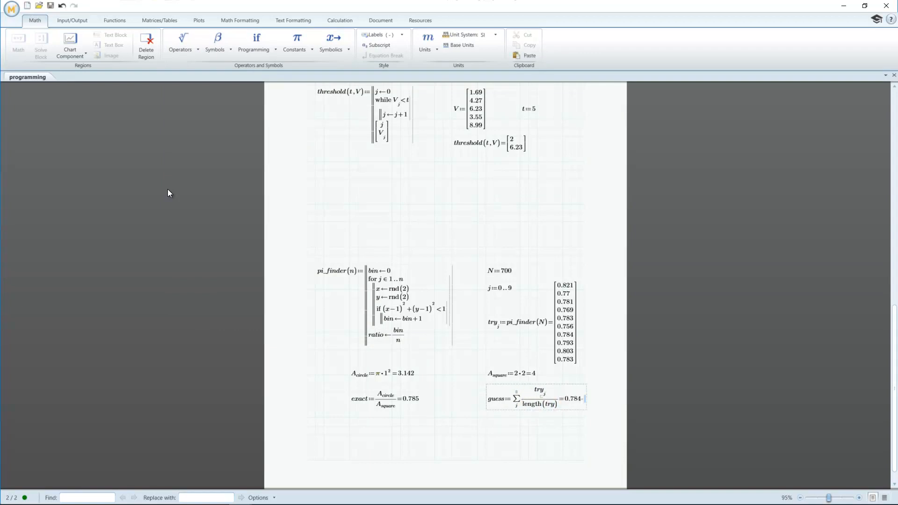